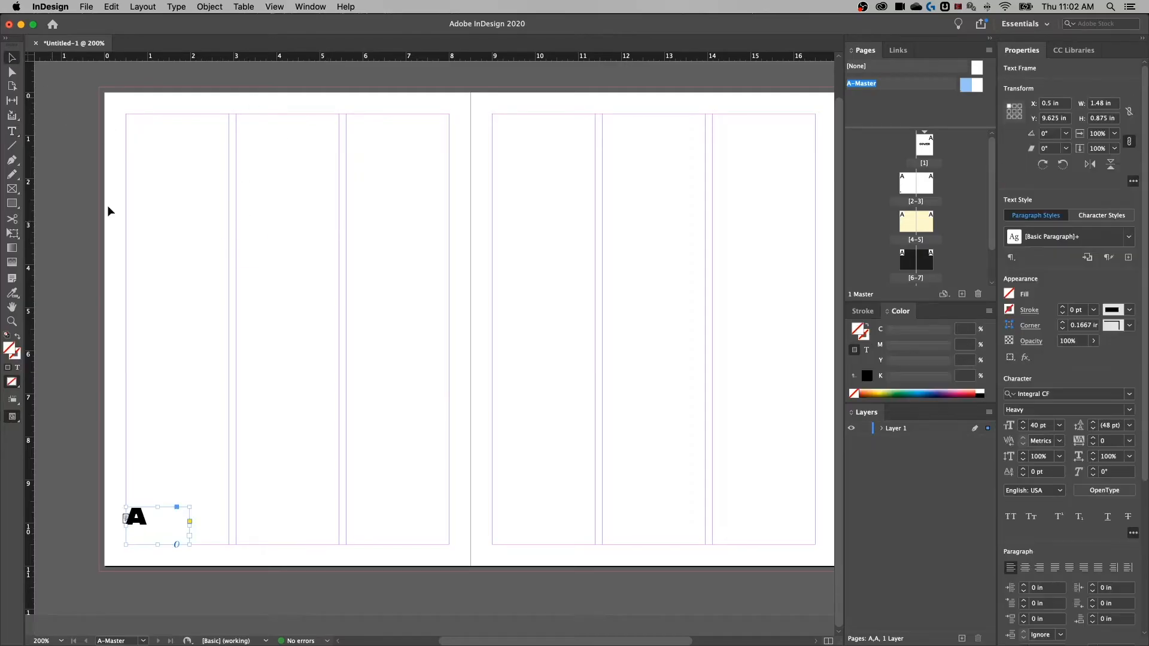
mouse_move(234, 86)
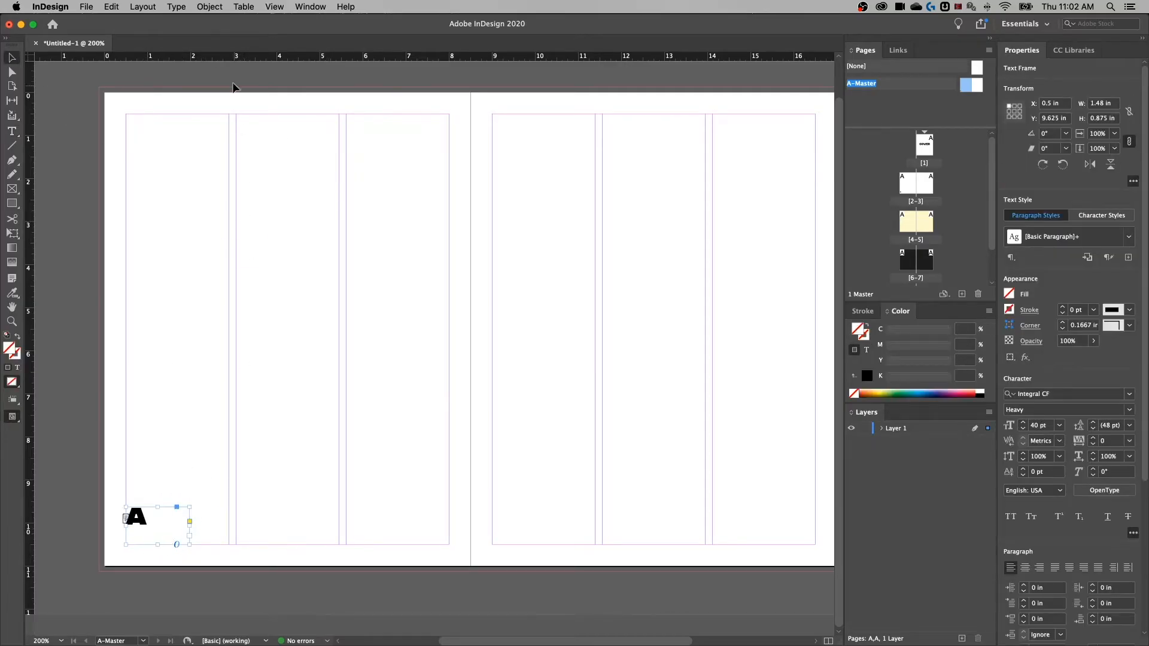
Set the page-number frame's vertical justification to Bottom in Text Frame Options.
left_click(209, 7)
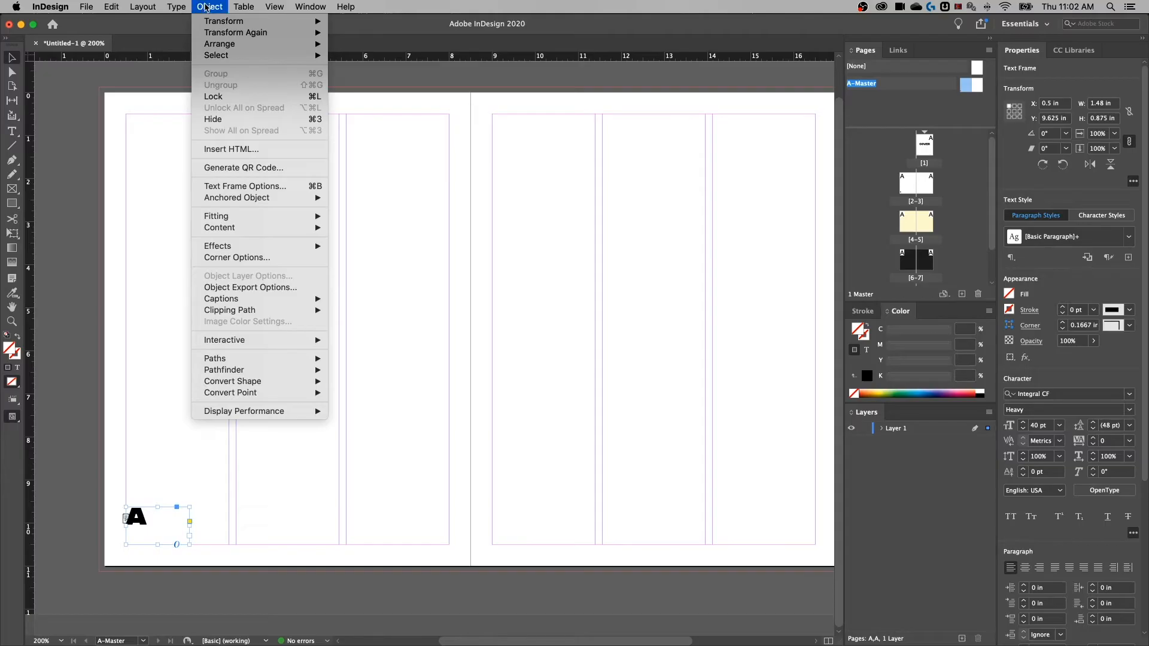
mouse_move(244, 185)
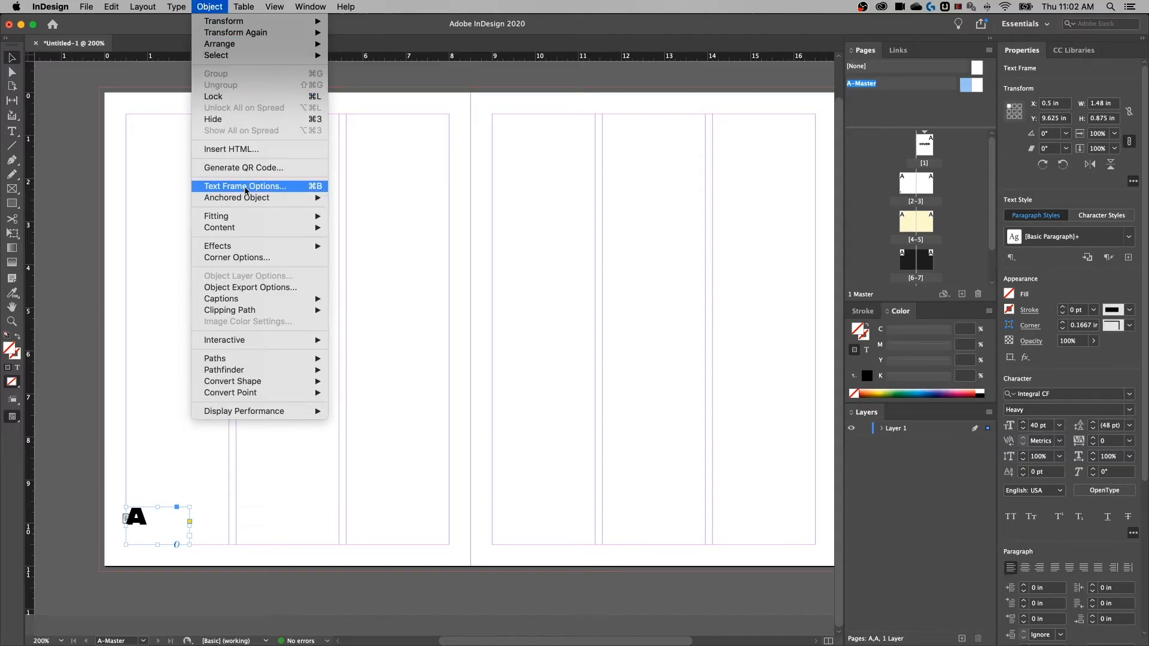
left_click(244, 186)
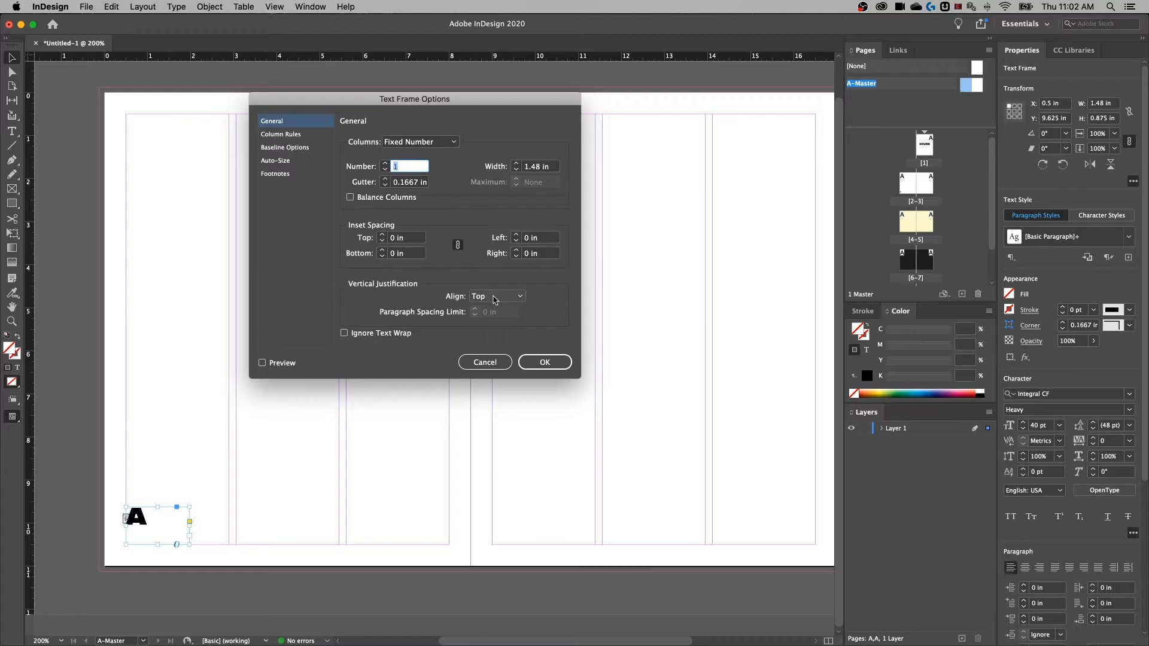
left_click(496, 295)
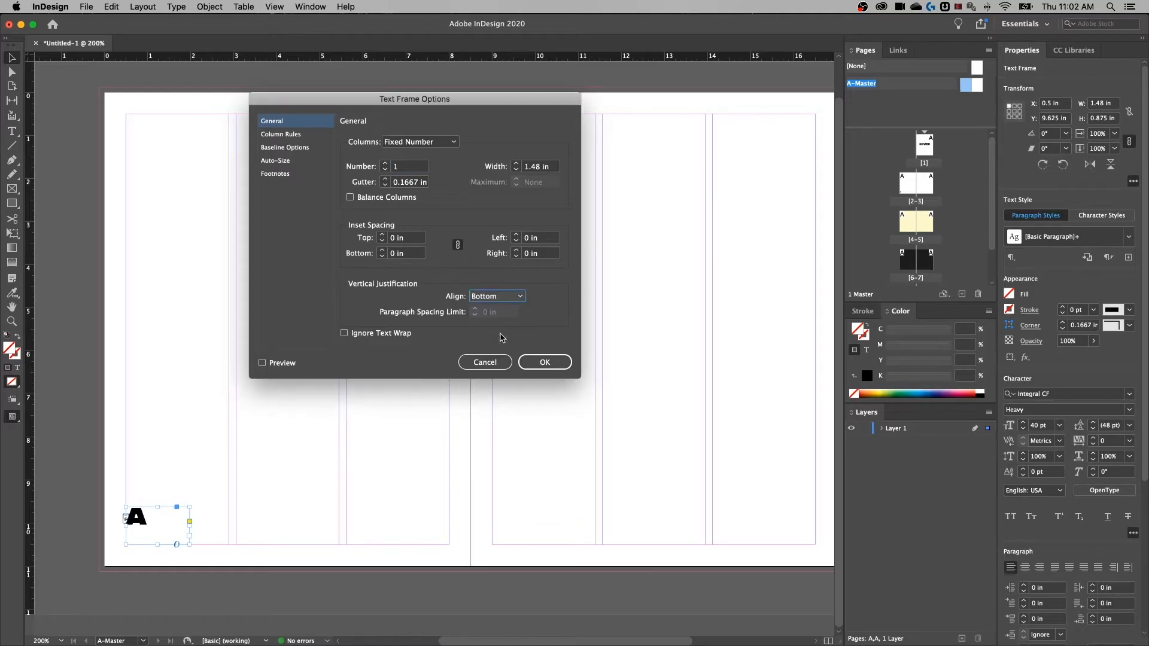
left_click(544, 362)
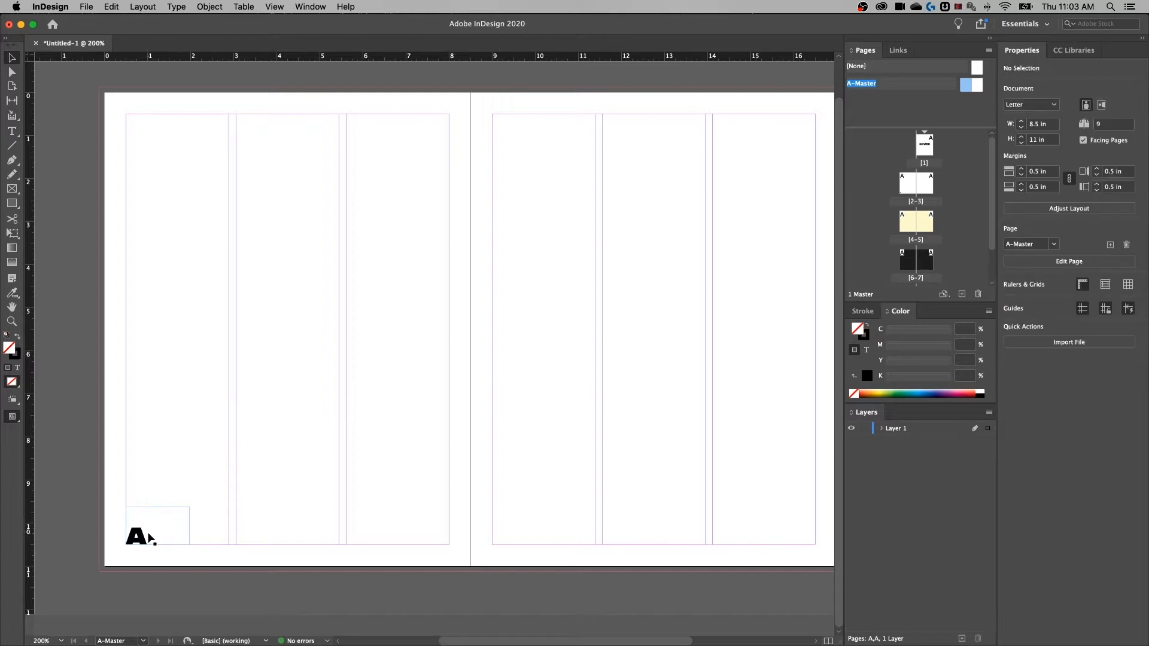
left_click(138, 537)
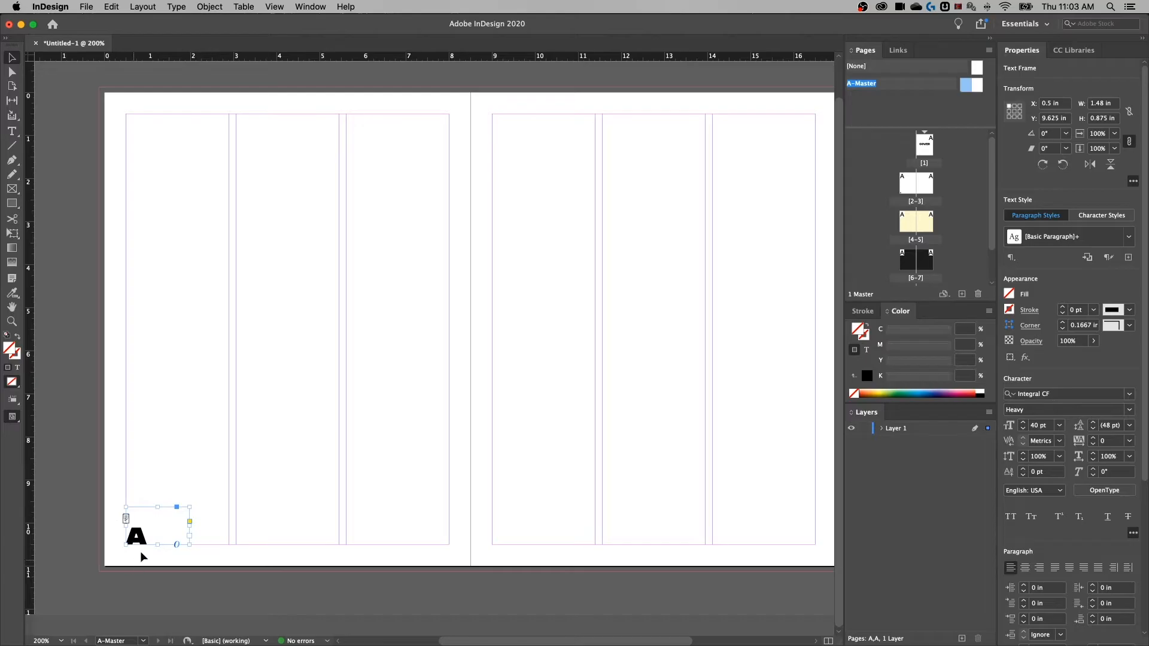
Switch to the document spreads and scroll through to check page numbers 1, 2 and 3.
left_click_drag(157, 524, 751, 524)
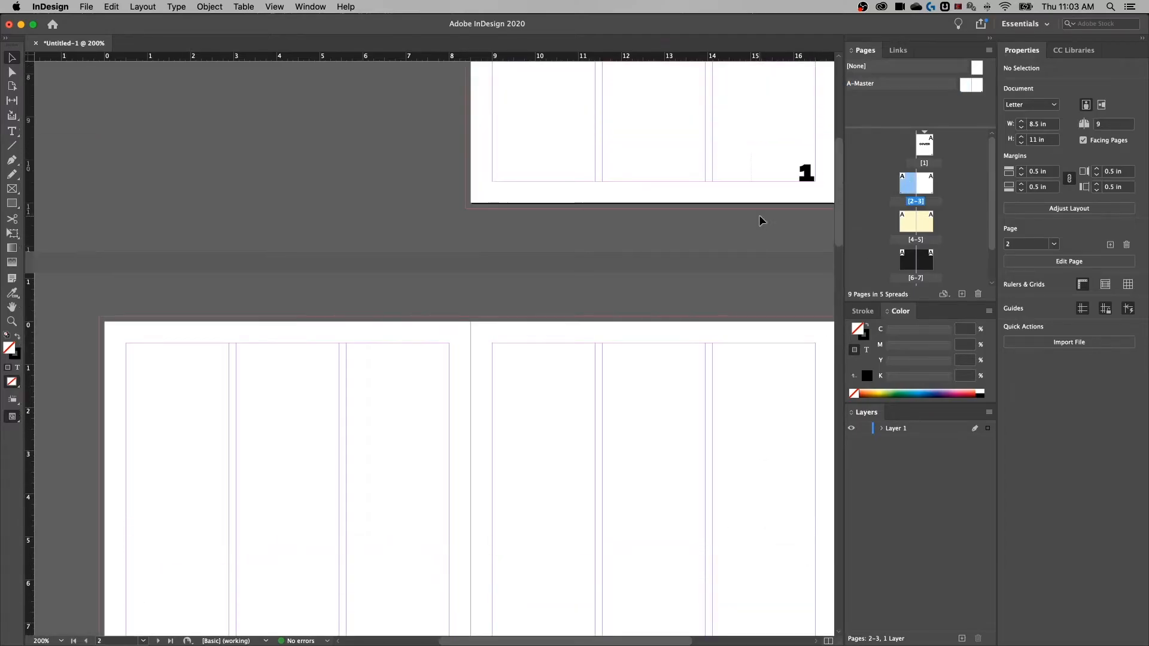
scroll("down", 3)
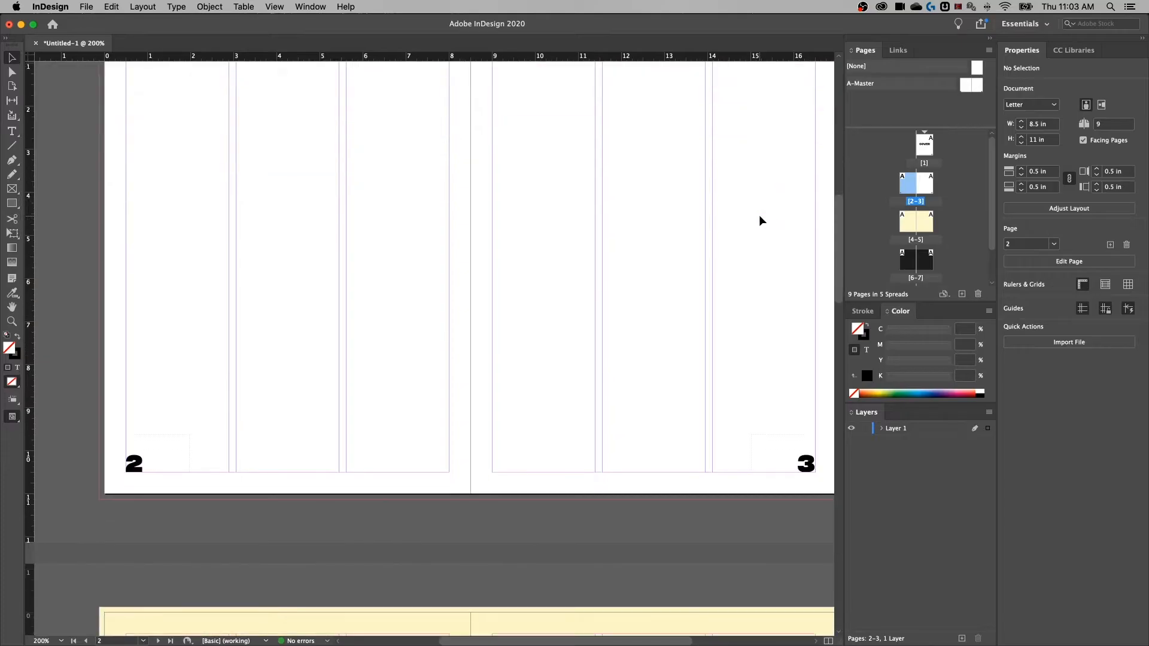
scroll("down", 3)
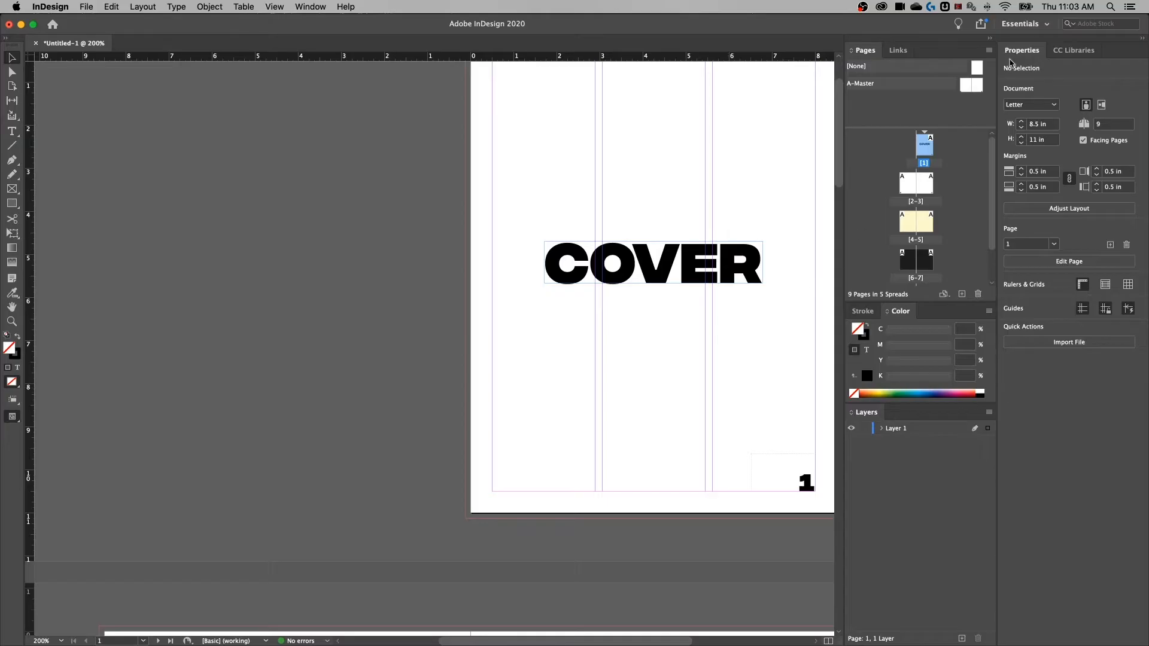
Apply the [None] master to page 1 through Apply Master to Pages.
left_click(976, 66)
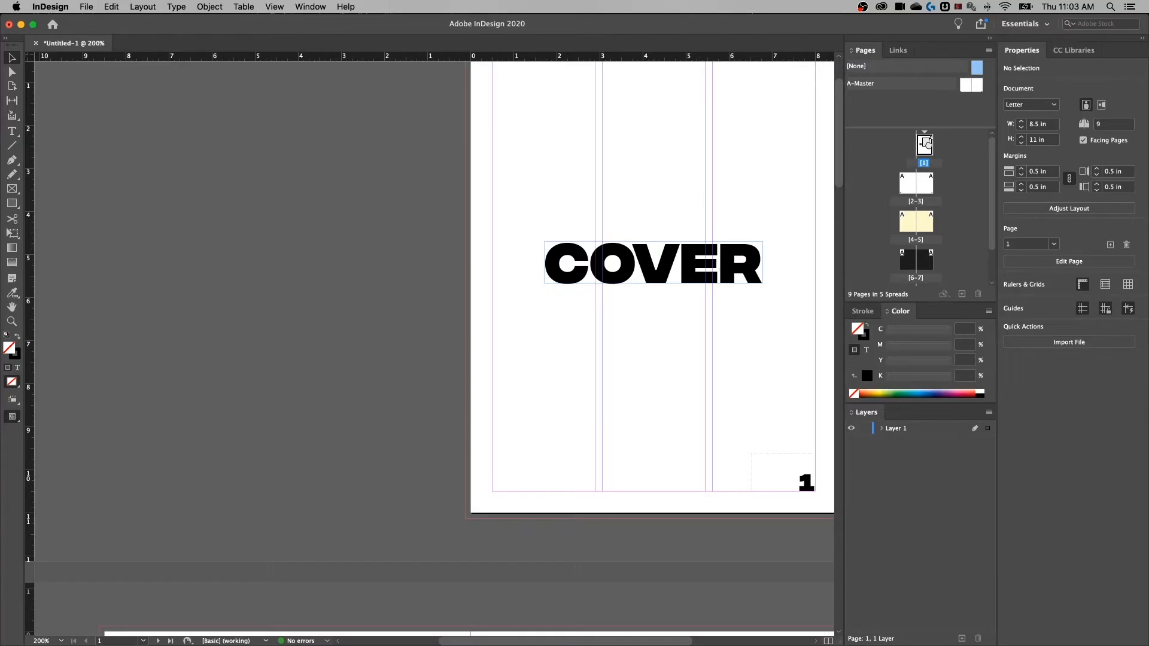
right_click(924, 145)
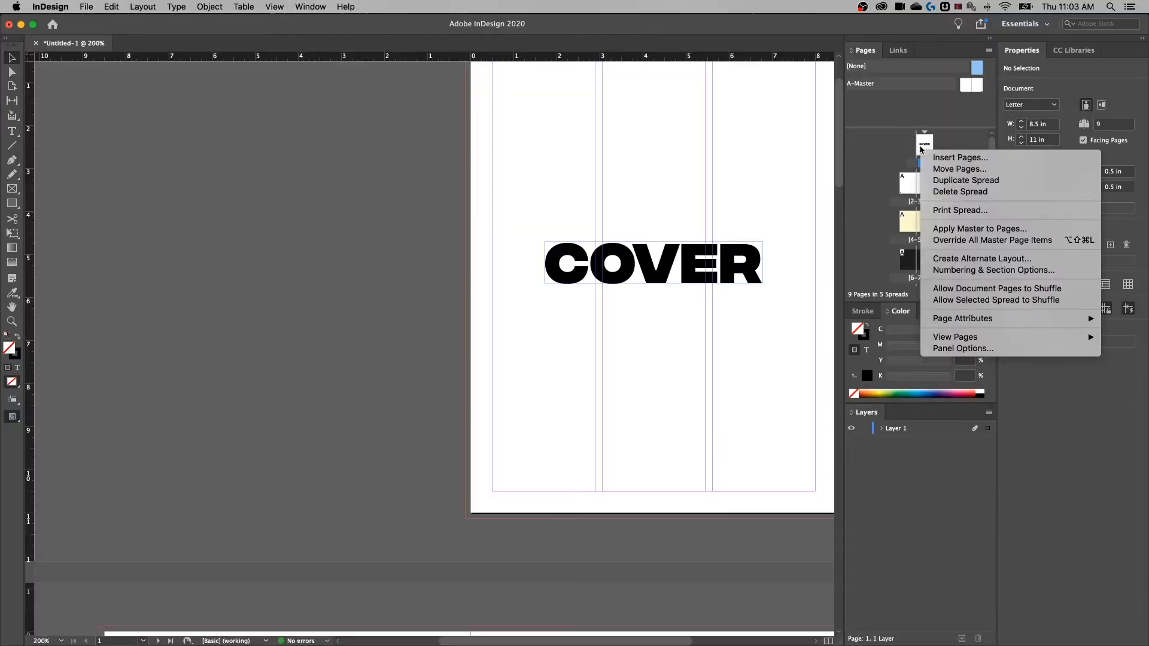
mouse_move(979, 228)
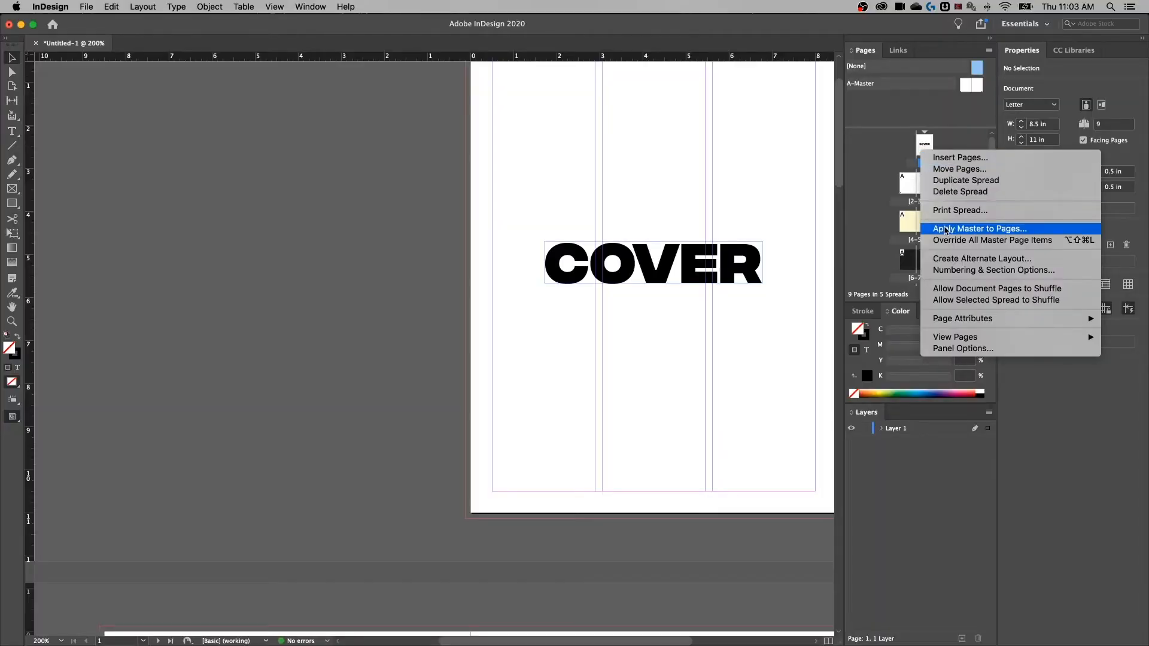
left_click(979, 228)
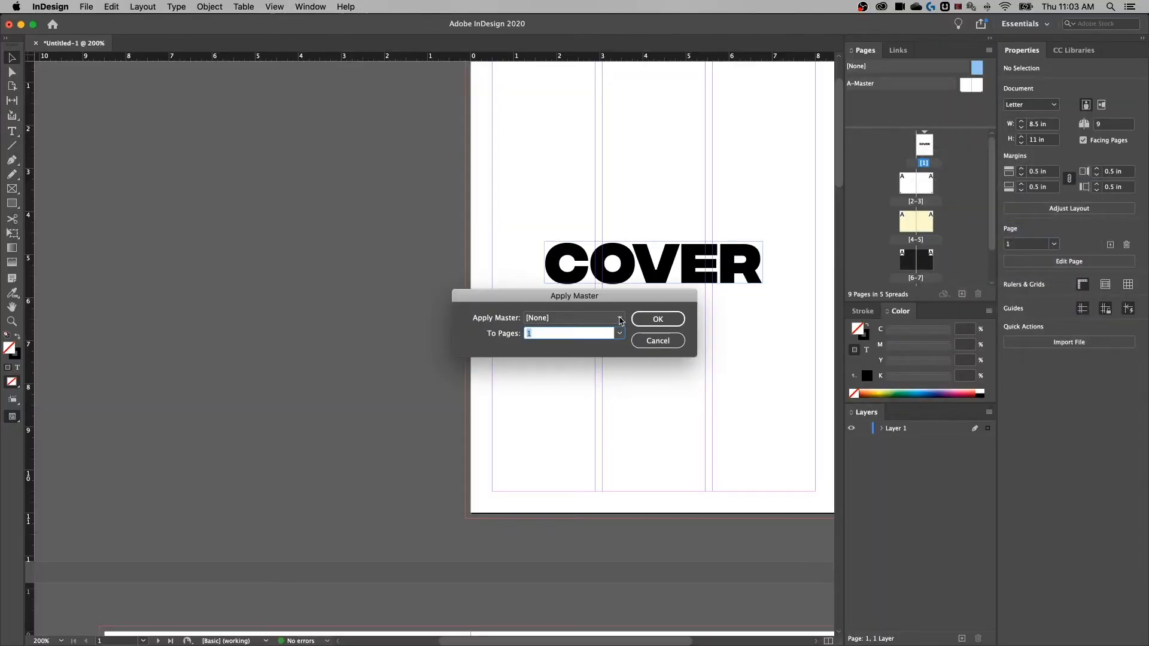
left_click(618, 317)
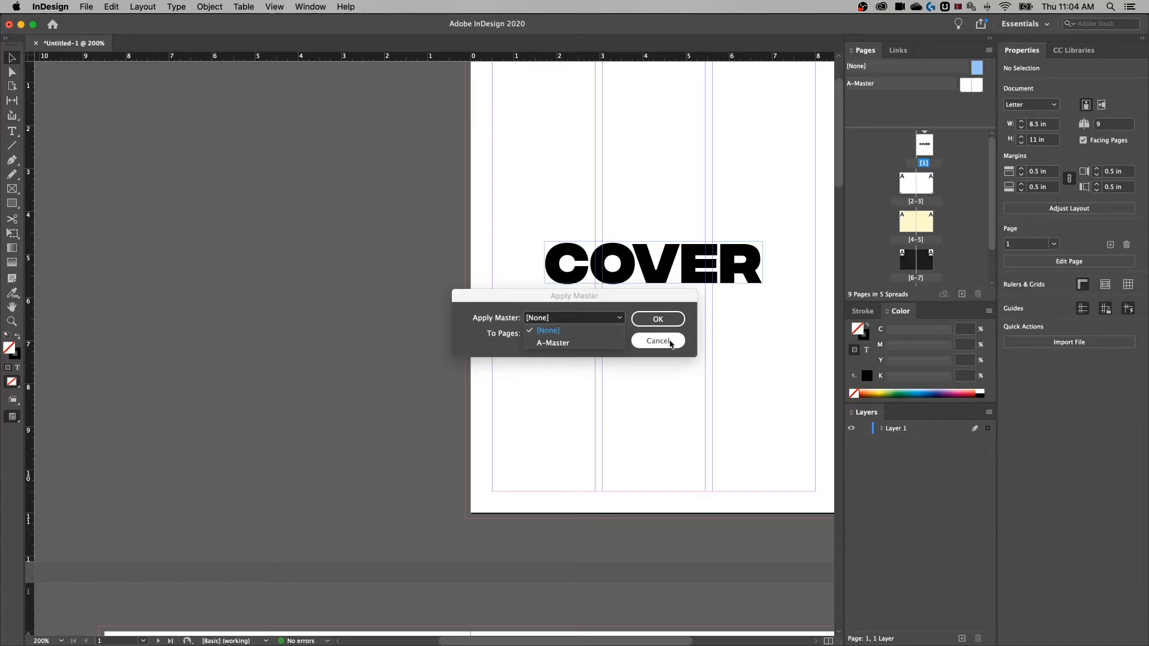
left_click(656, 340)
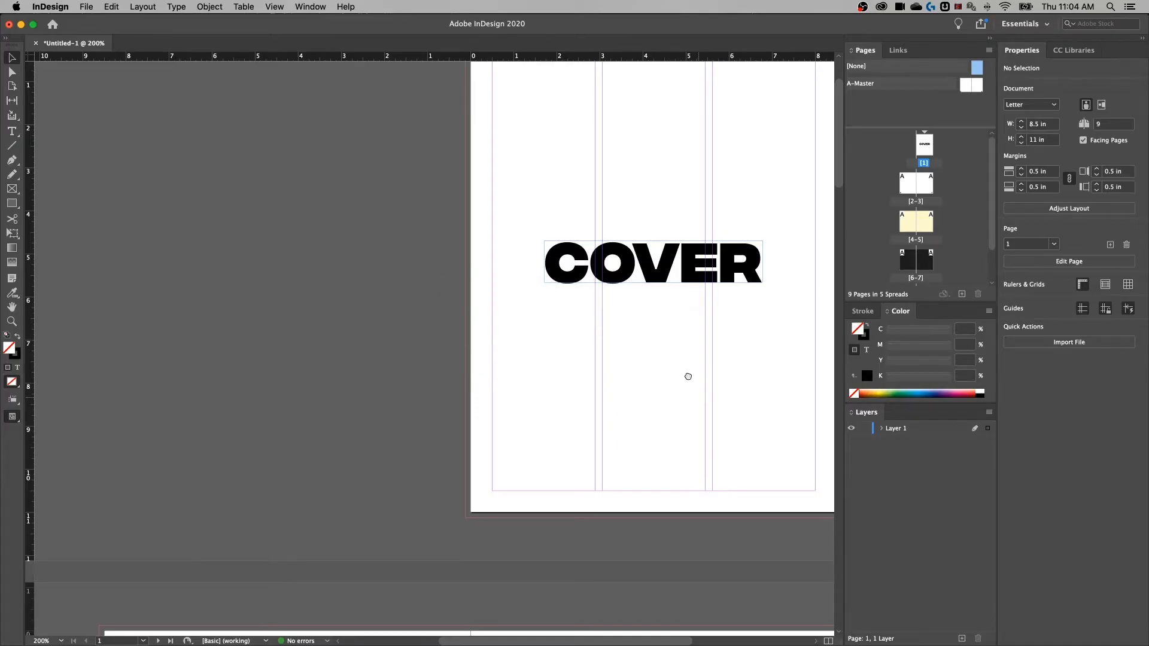
scroll("down", 3)
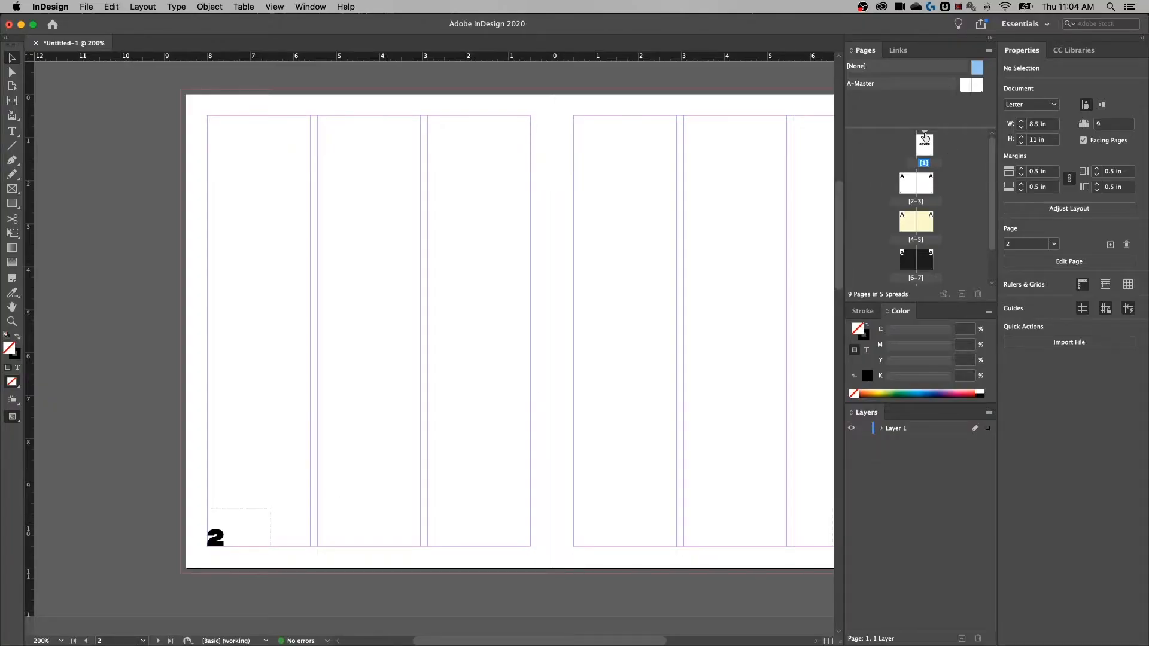
mouse_move(925, 140)
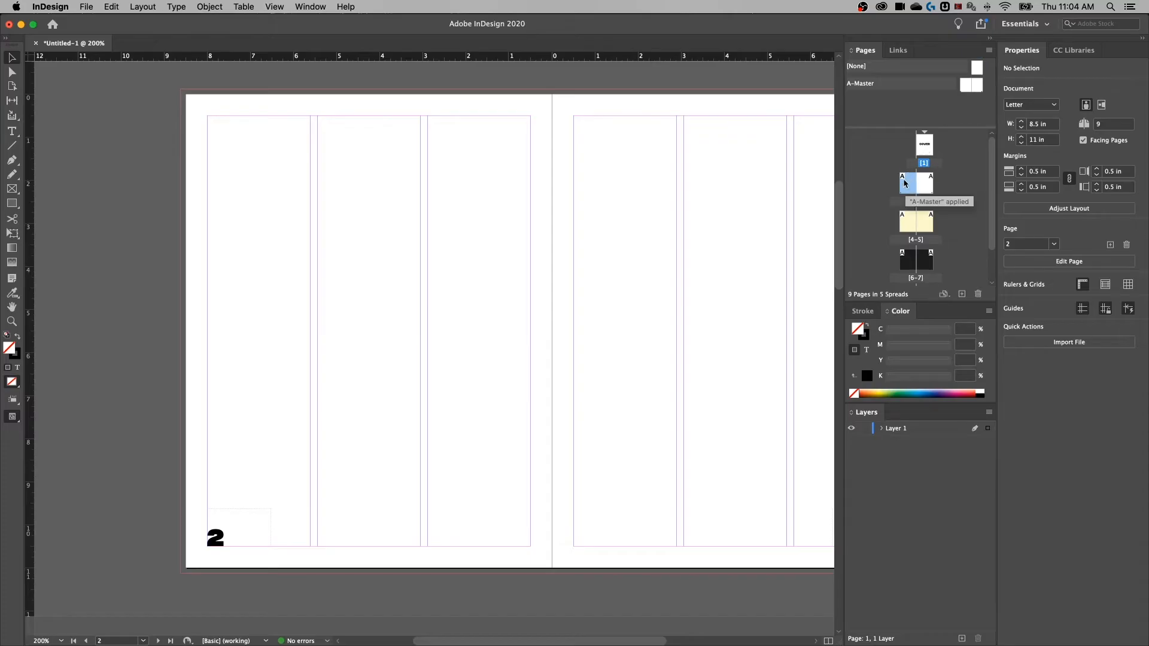
right_click(907, 182)
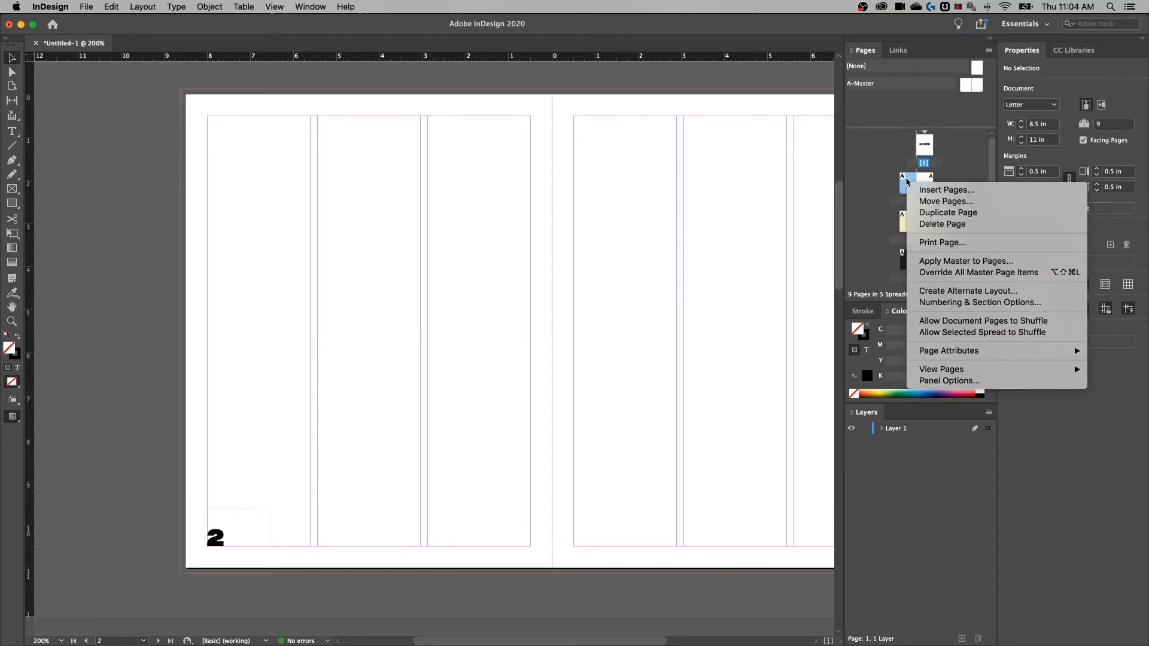
mouse_move(979, 302)
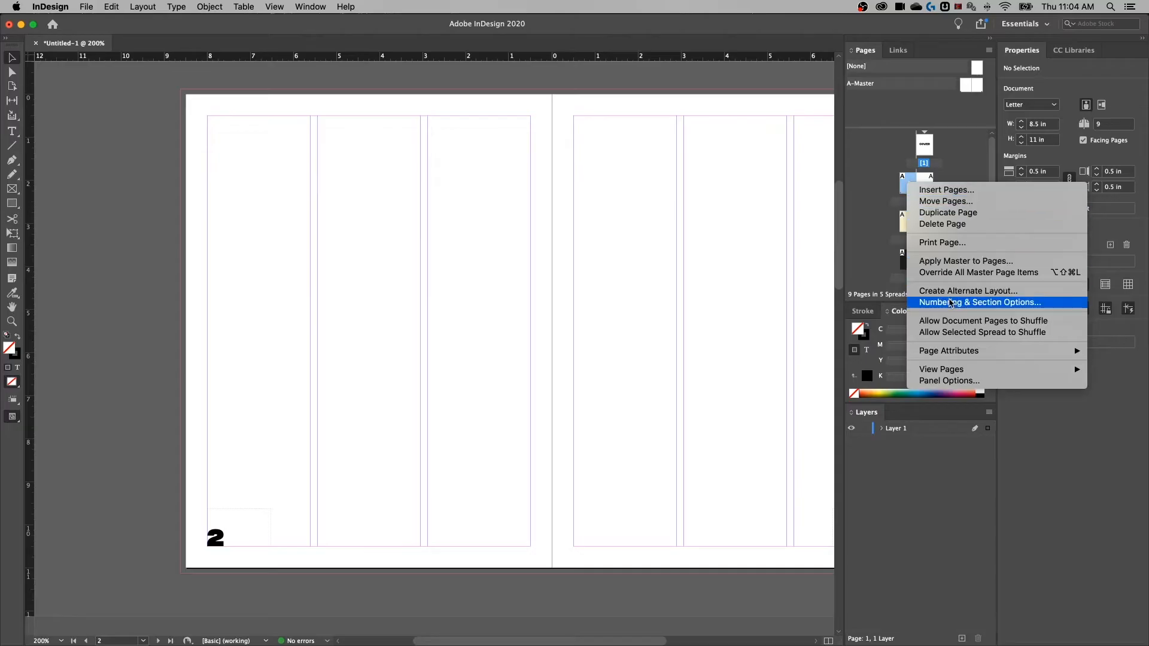
mouse_move(950, 306)
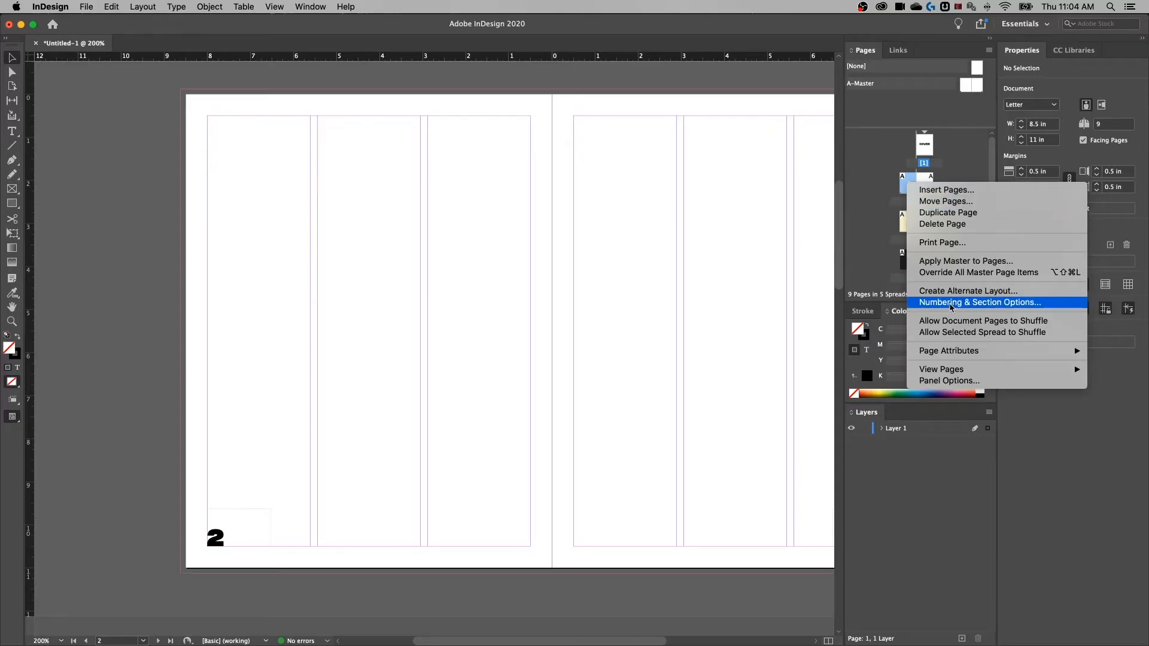
mouse_move(982, 320)
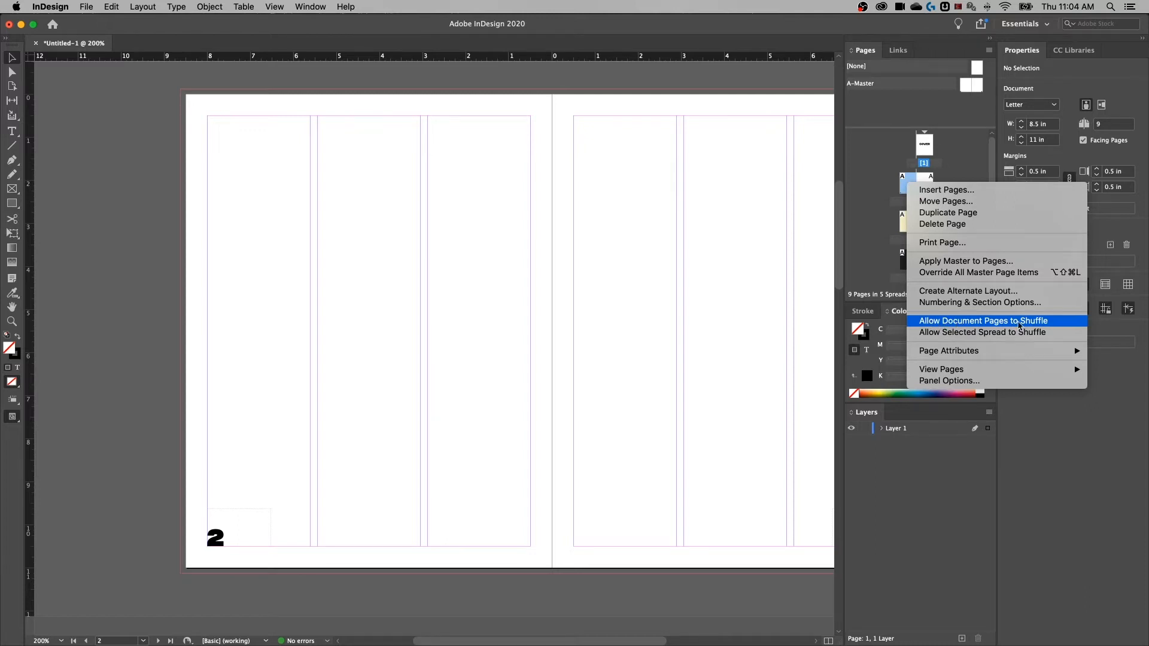
mouse_move(997, 332)
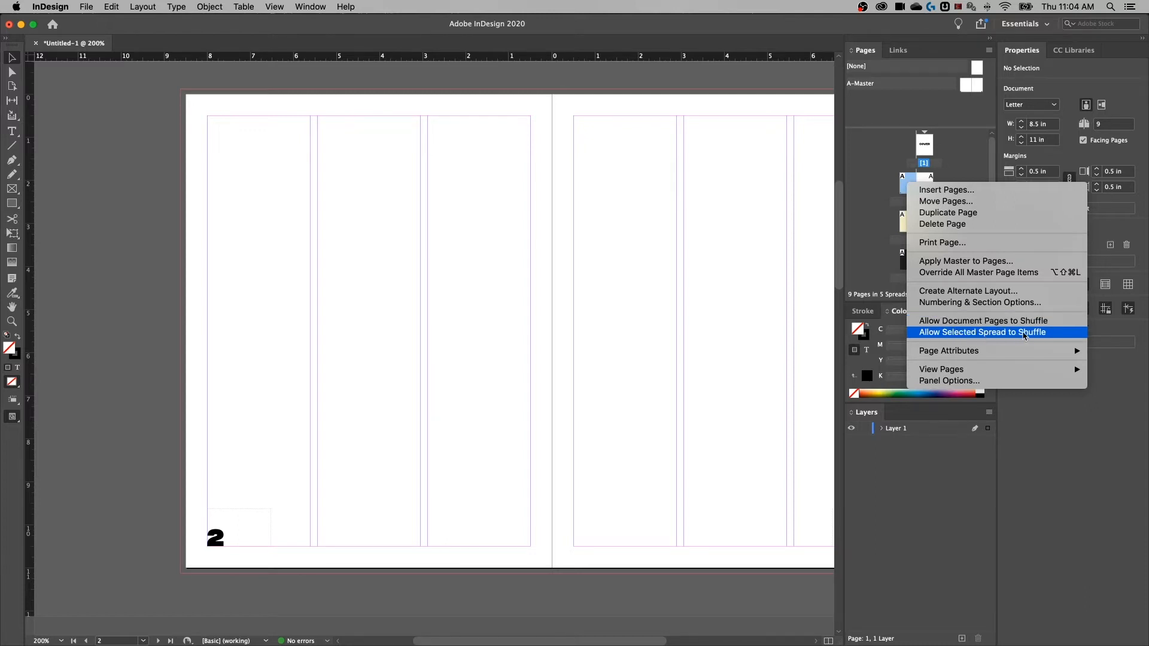
mouse_move(1021, 336)
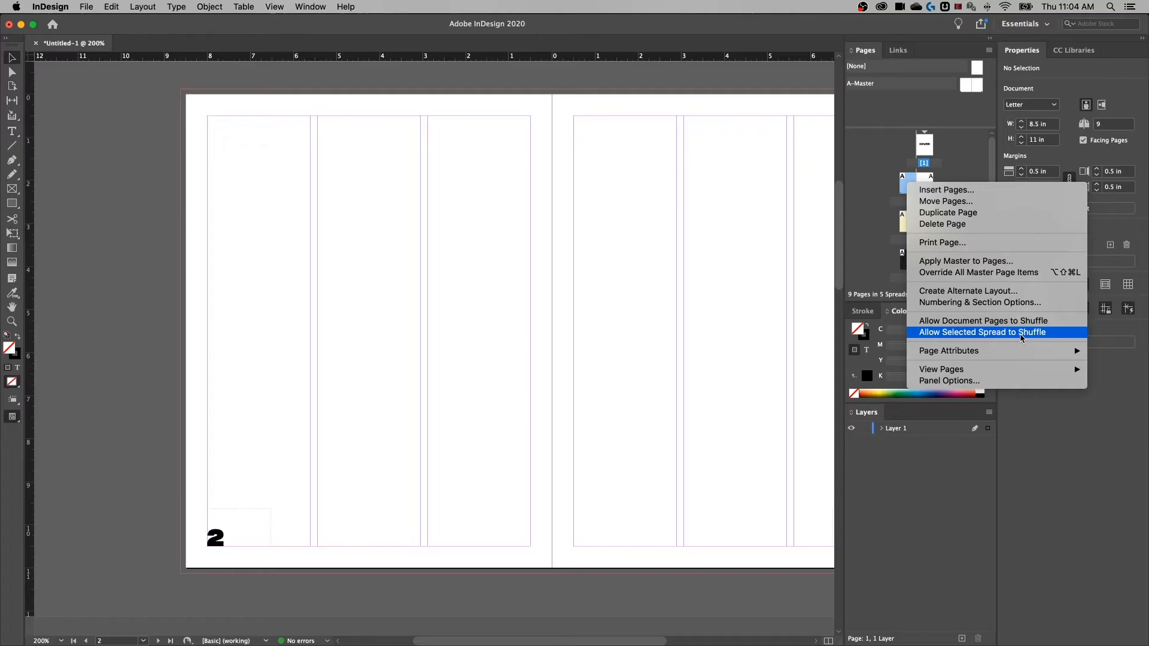
left_click(982, 332)
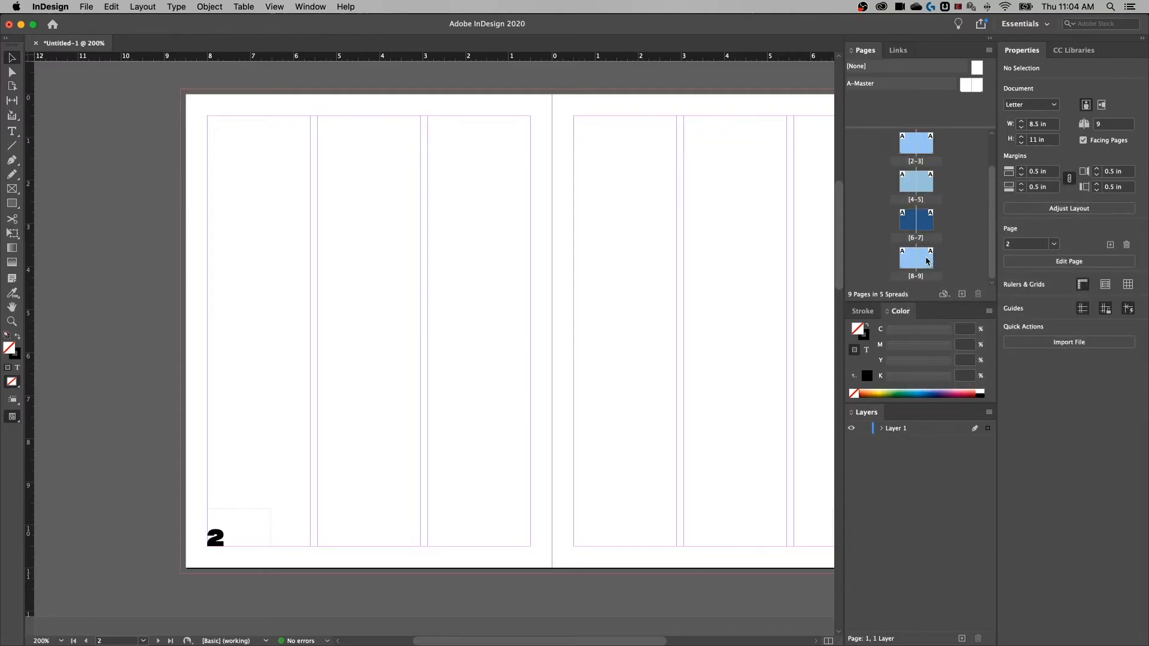
right_click(914, 261)
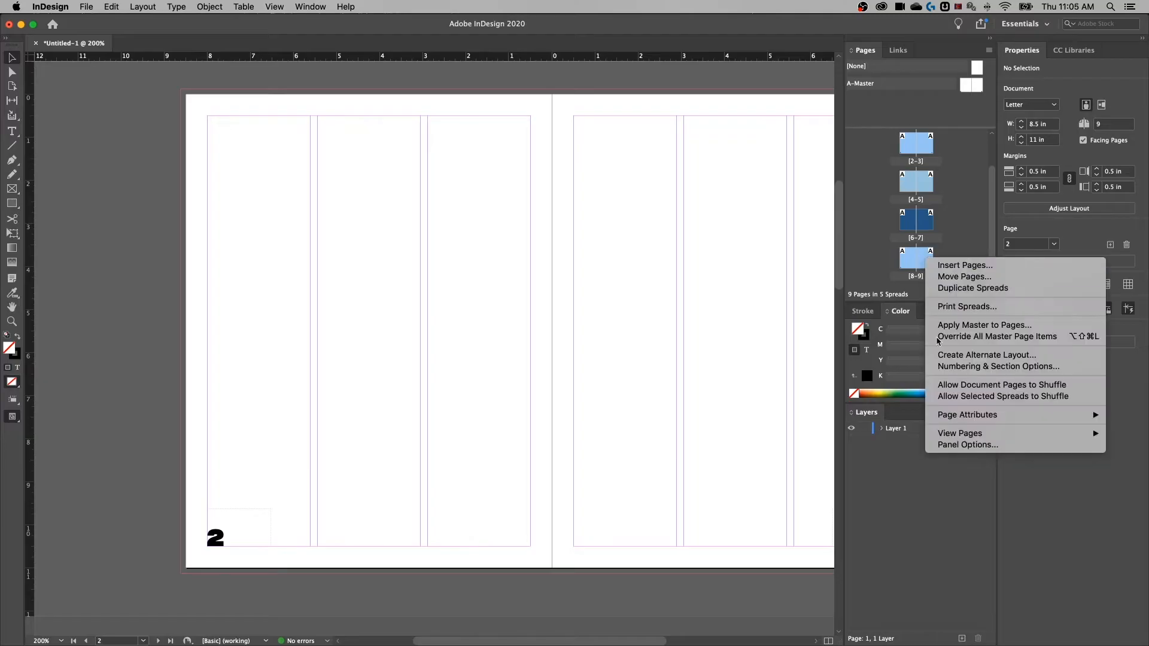
mouse_move(1001, 384)
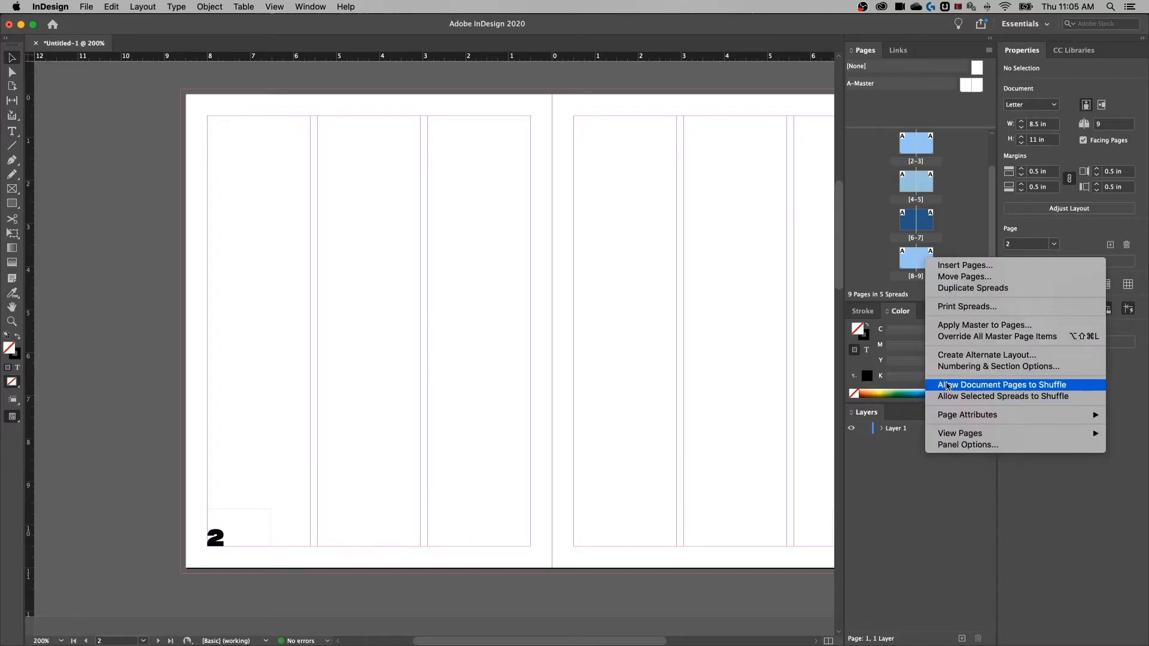
left_click(1001, 385)
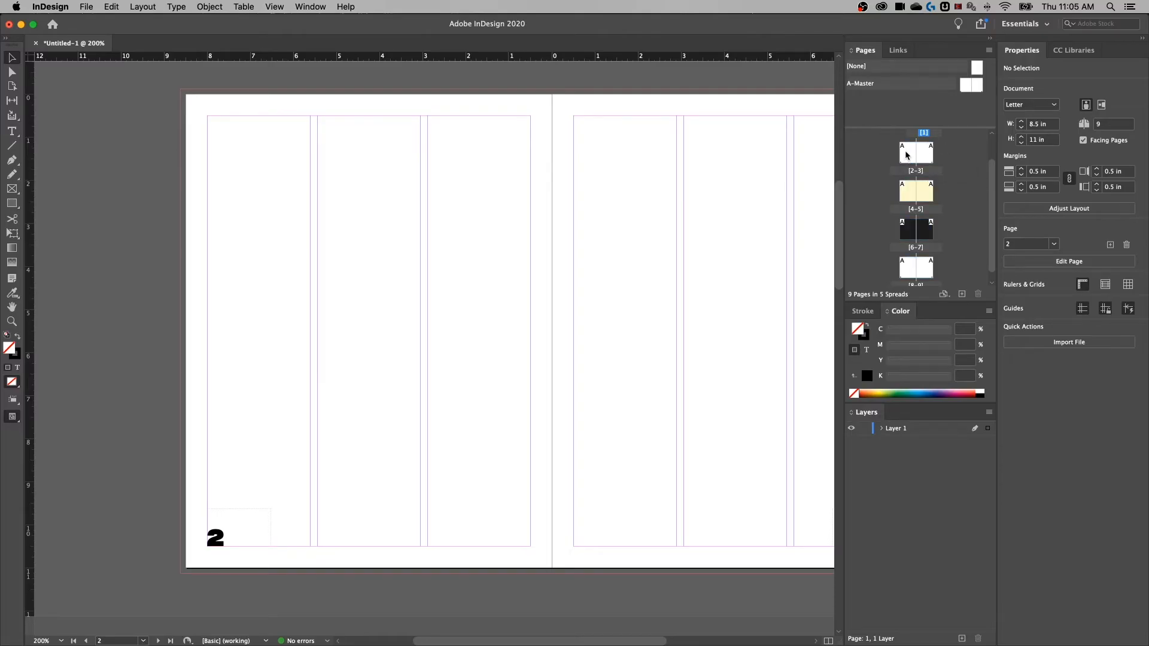
Make spread 2–3 a new section starting numbering at 1, accepting the duplicate warning.
right_click(916, 151)
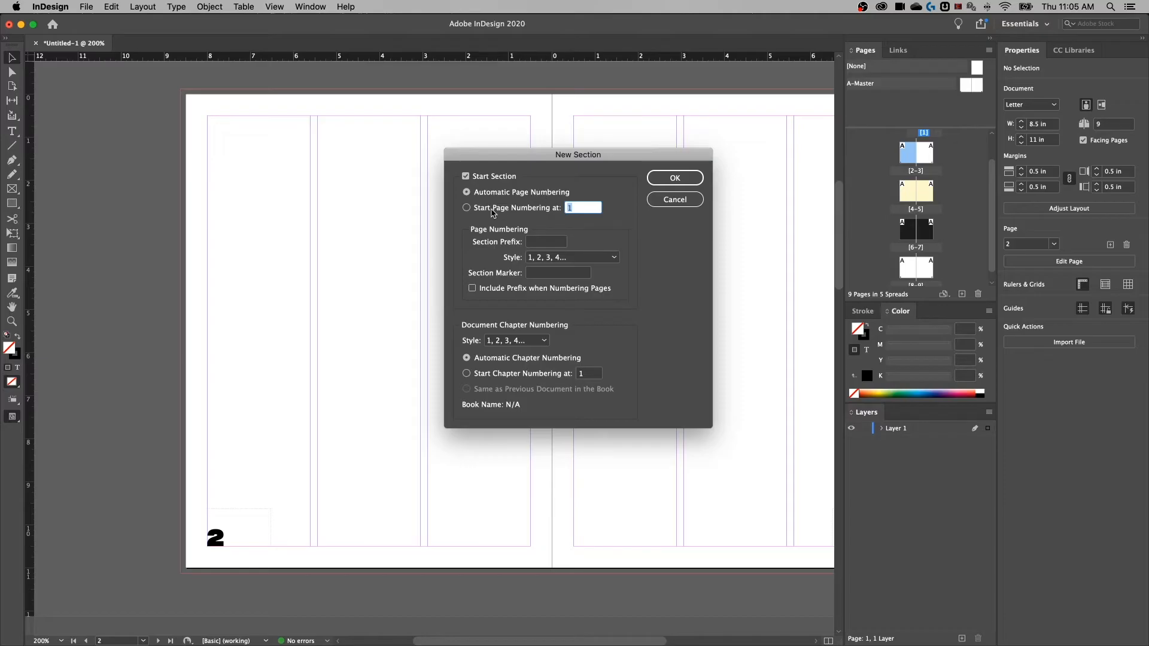
left_click(466, 208)
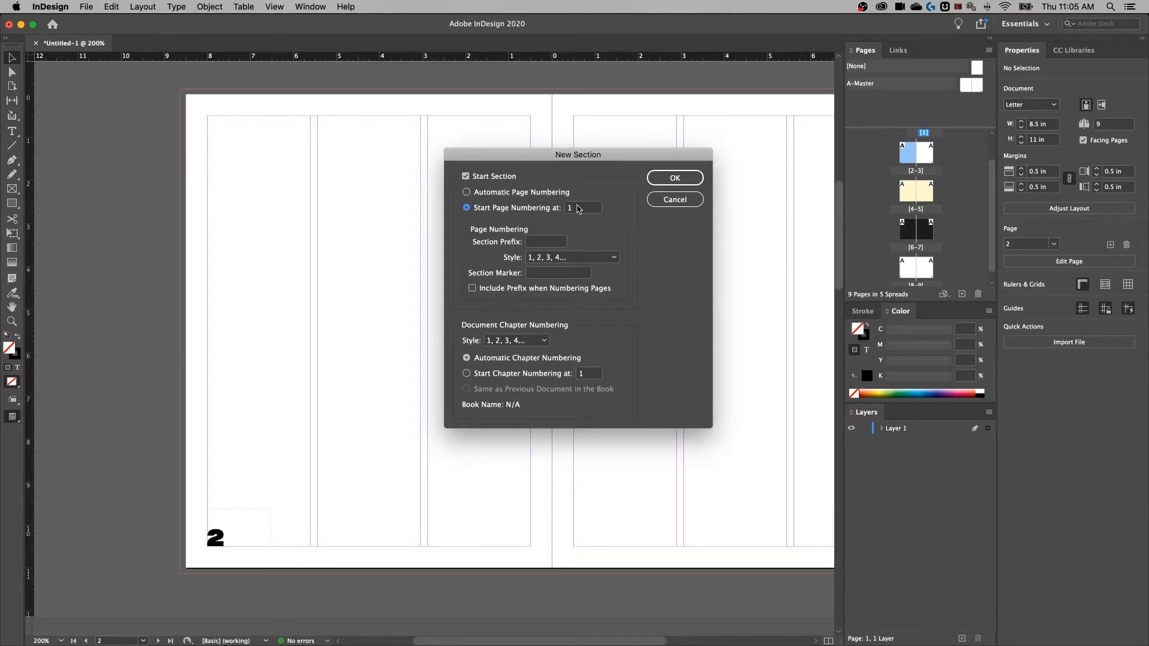
left_click(582, 207)
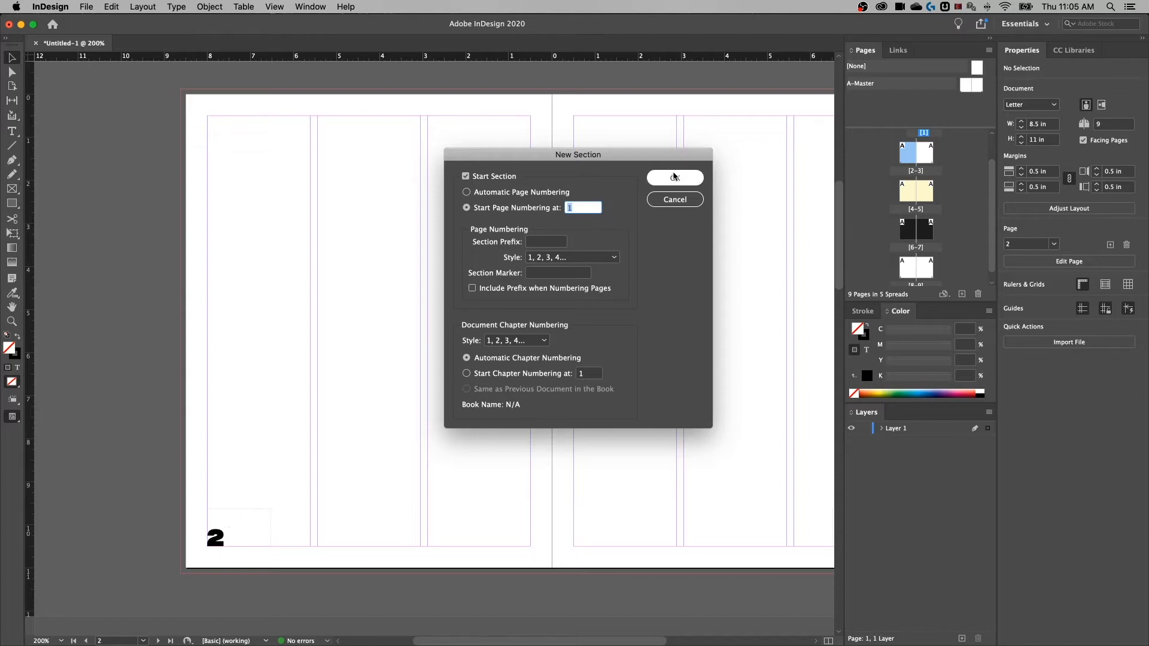
left_click(675, 177)
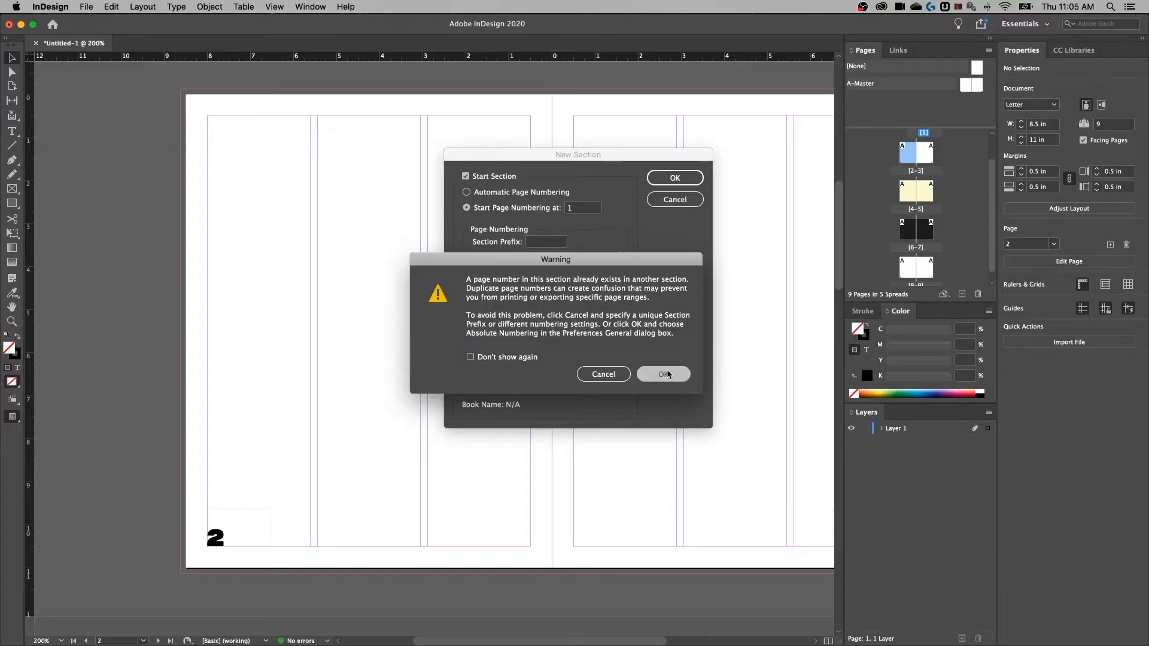
left_click(662, 375)
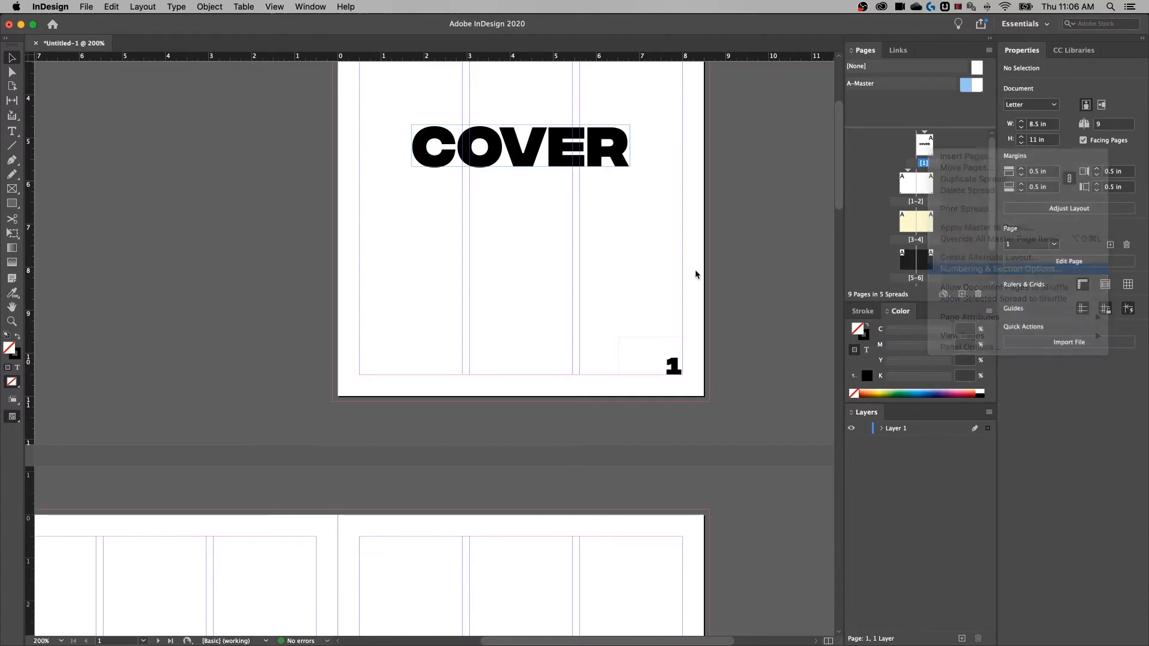
Choose the i, ii, iii, iv style in the cover's Numbering & Section Options.
left_click(999, 268)
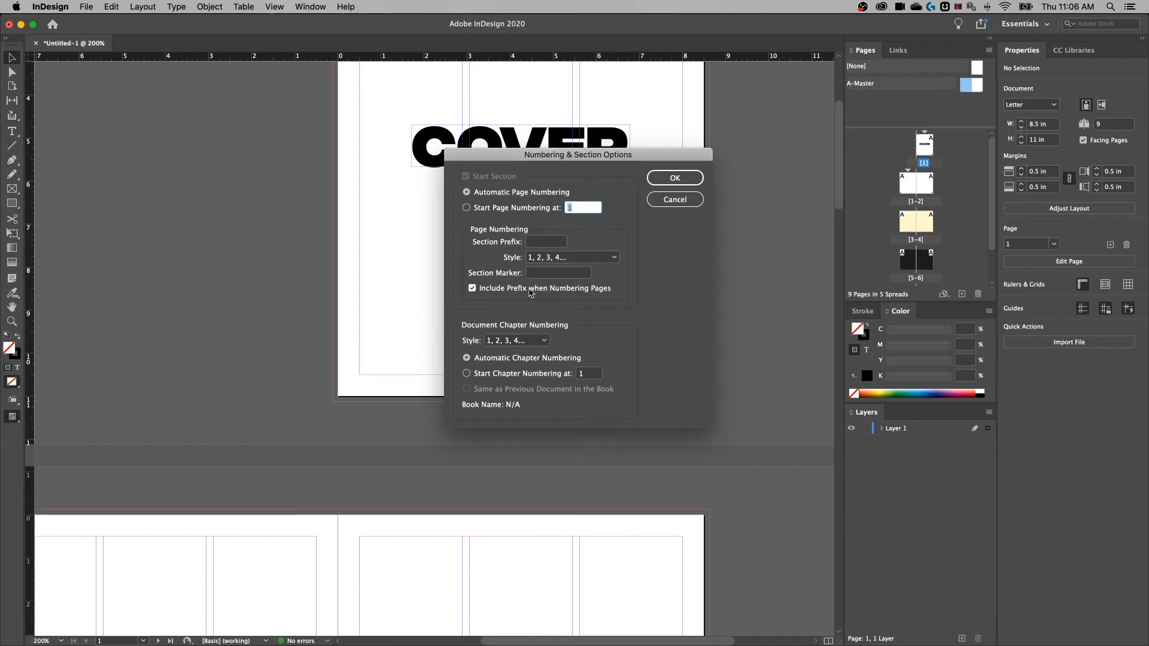
left_click(572, 257)
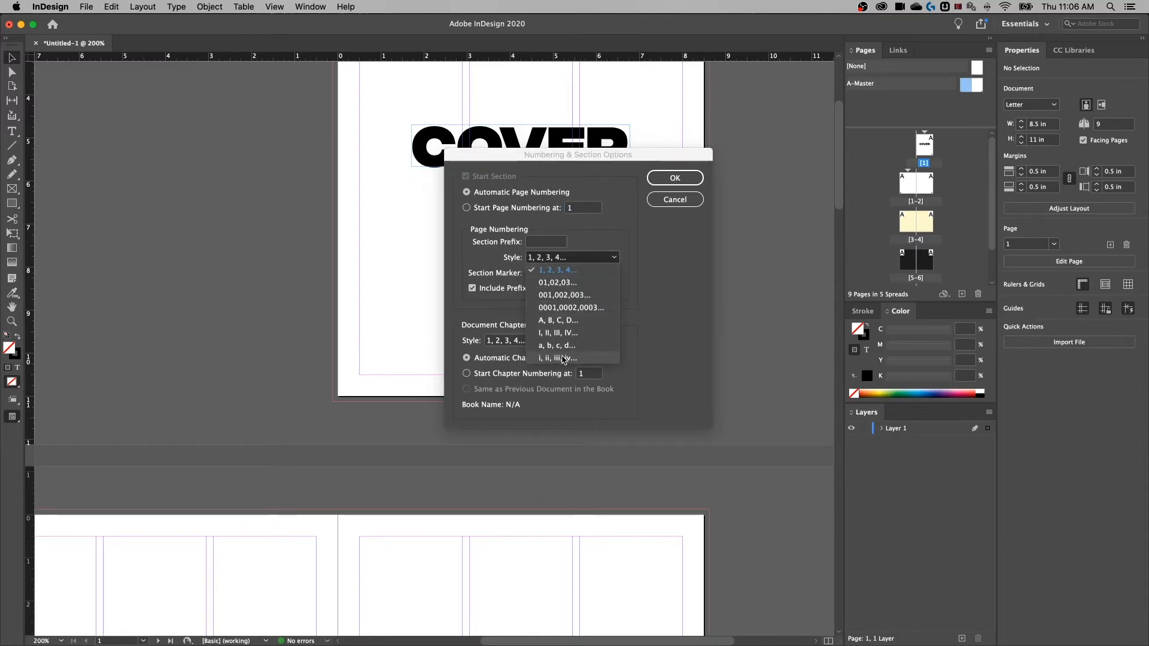
left_click(557, 358)
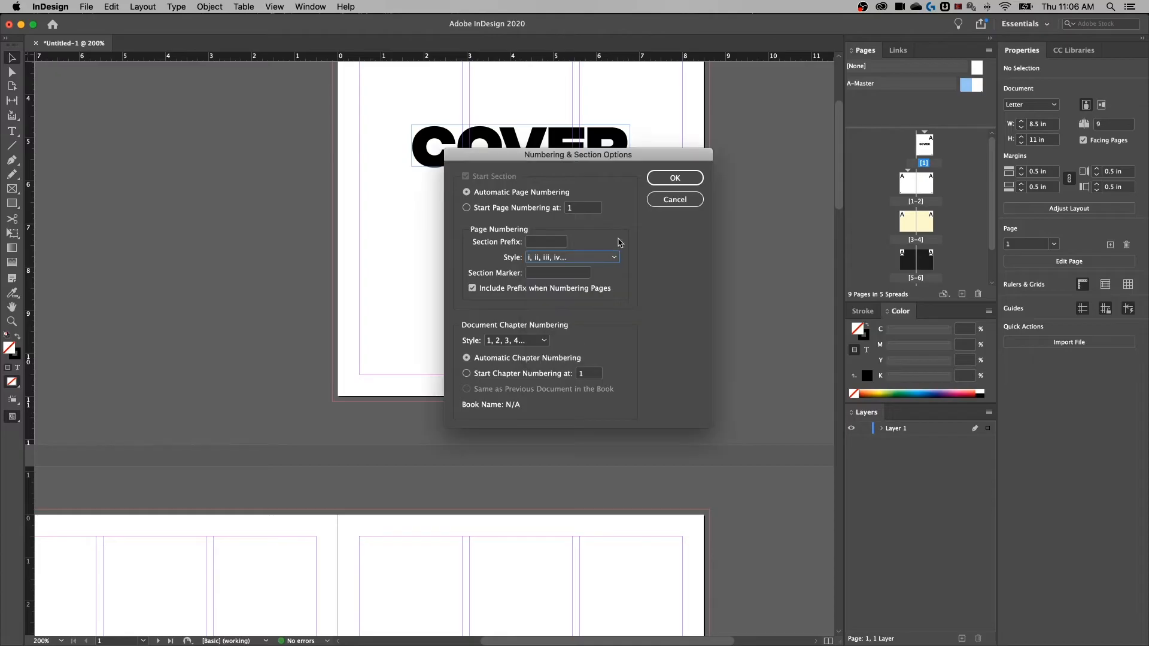